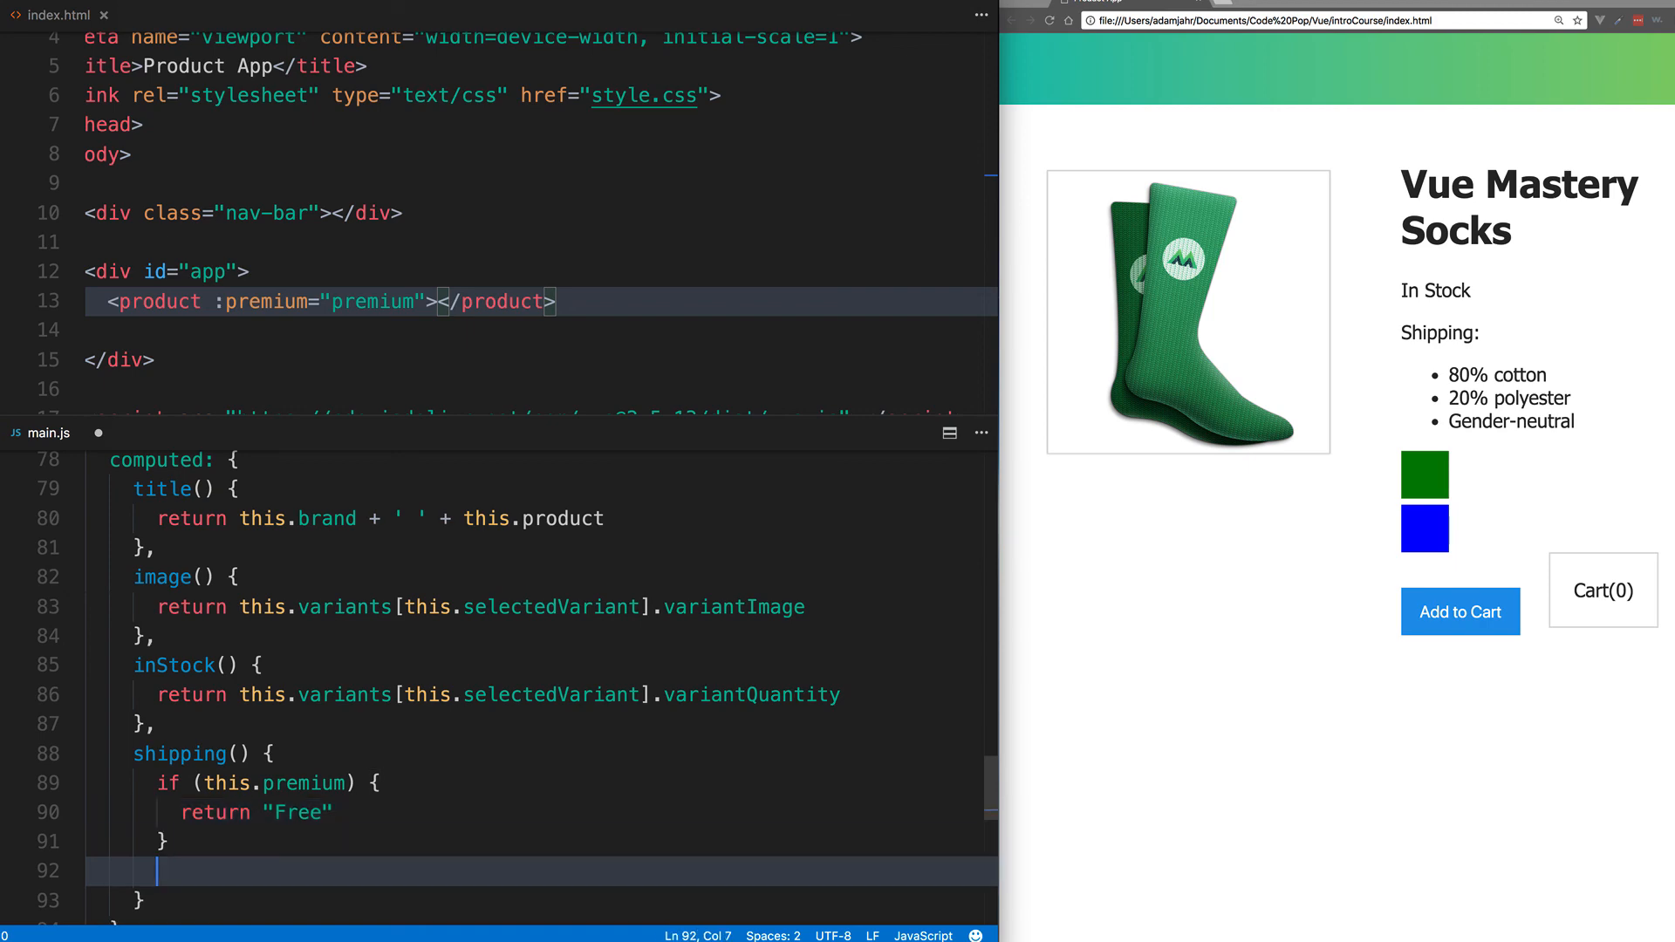
text(return 2.99)
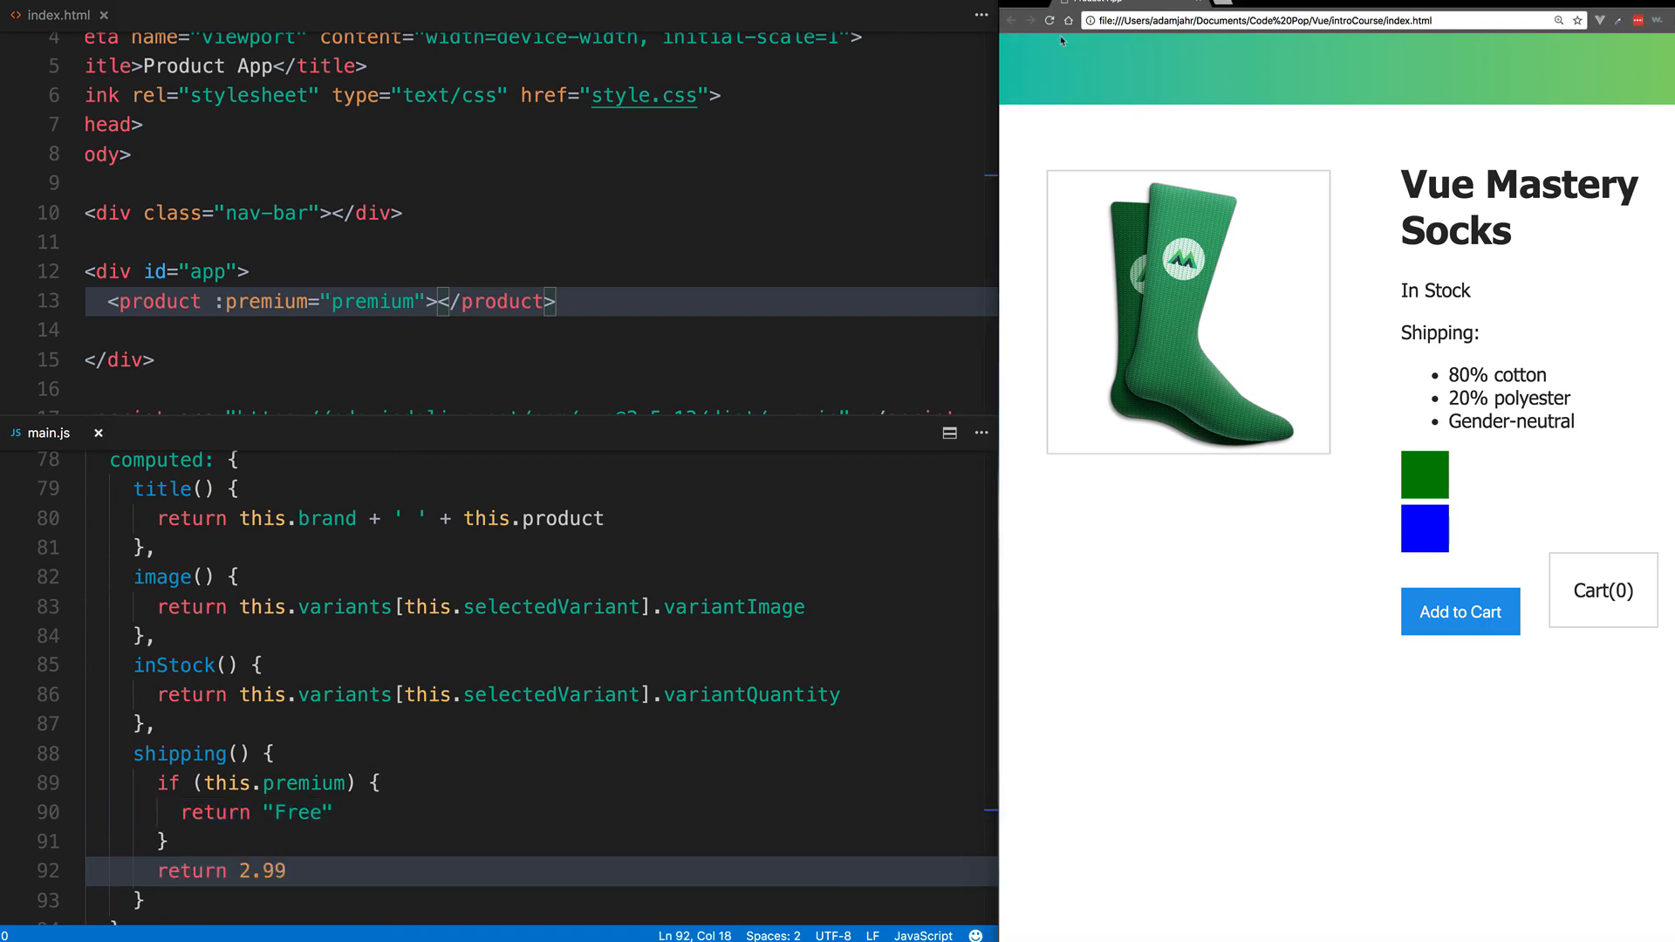